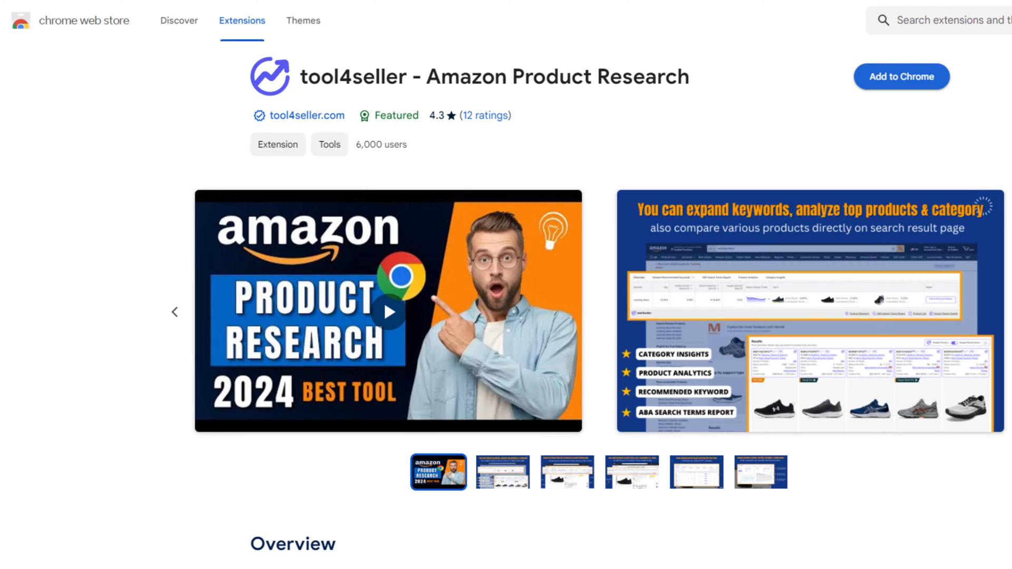
Step: Install the tool4seller extension from its Chrome Web Store listing
{"action": "left_click", "coordinate": [900, 76]}
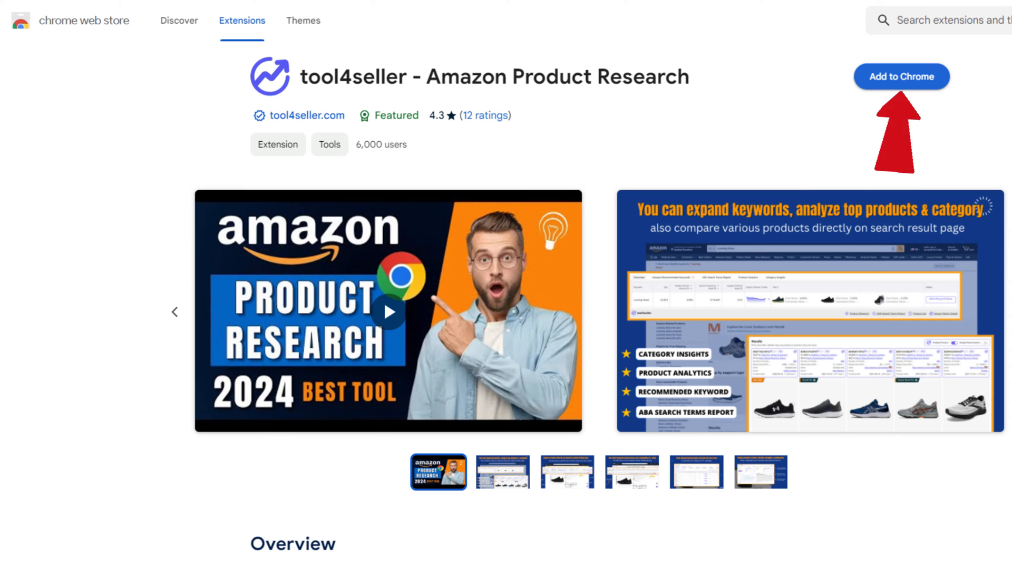
{"action": "left_click", "coordinate": [900, 76]}
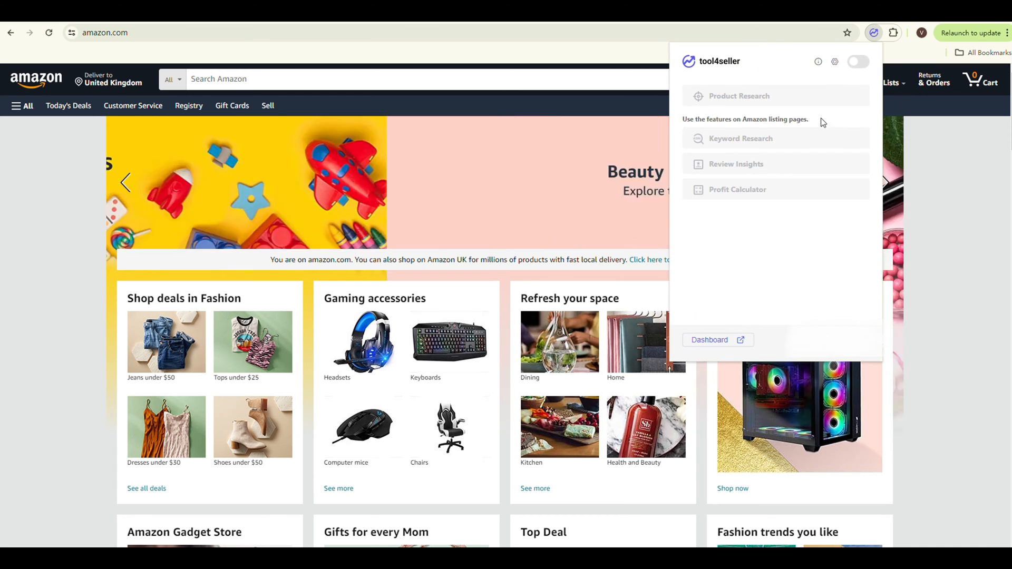
Step: Search Amazon for 'pillow for side sleepers' with tool4seller metrics overlaid
{"action": "left_click", "coordinate": [858, 61]}
{"action": "type", "text": "pillow for side sl"}
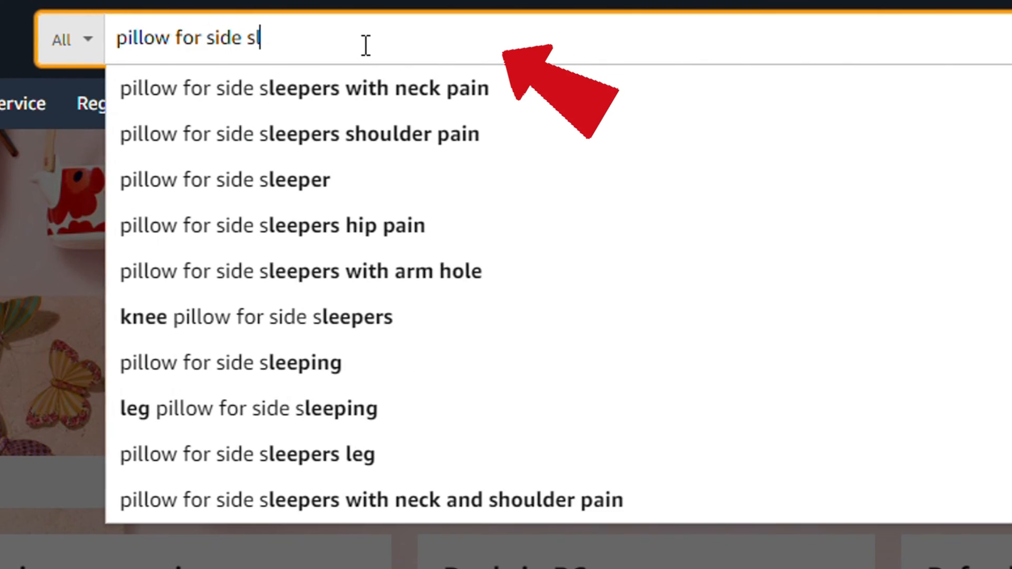
{"action": "key", "text": "Enter"}
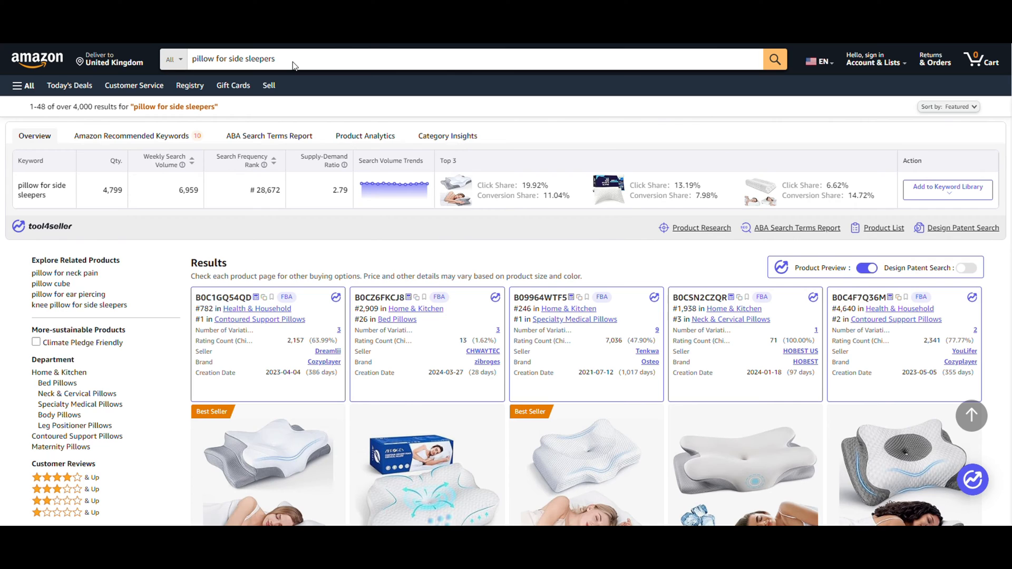
Step: View Category Insights demand for contoured support pillows over 12 months, then 30 days
{"action": "left_click", "coordinate": [447, 136]}
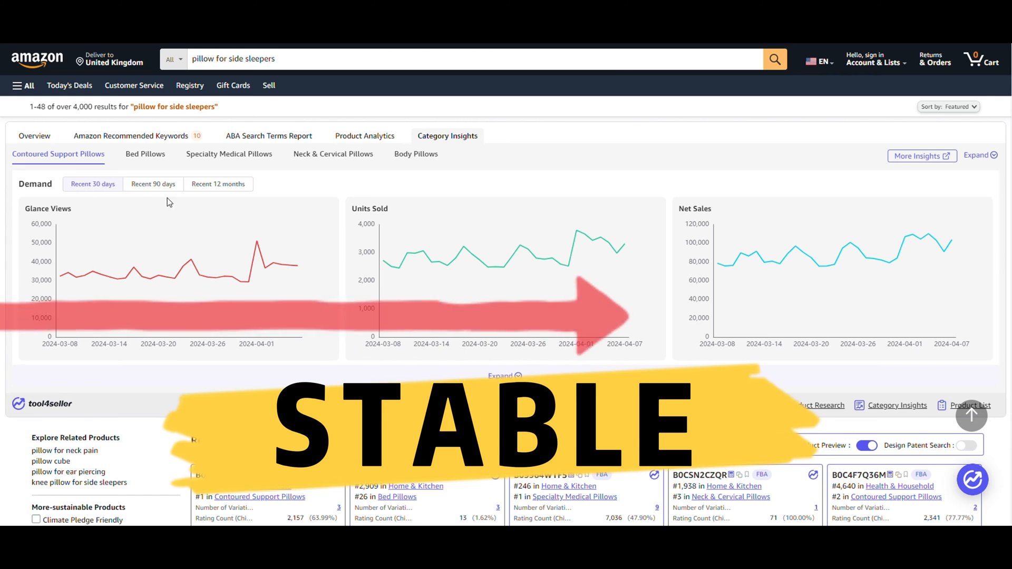
{"action": "left_click", "coordinate": [218, 184]}
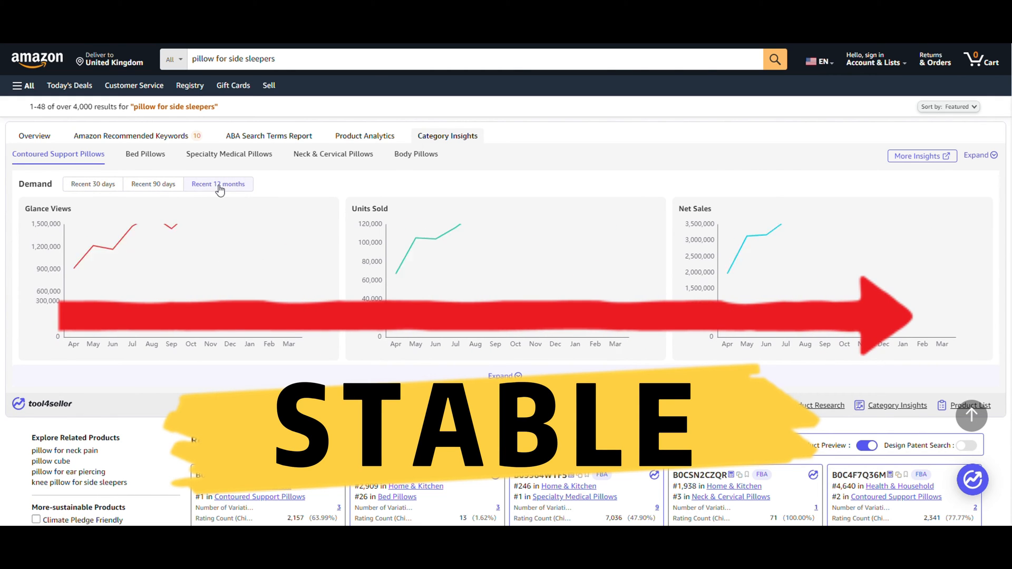
{"action": "left_click", "coordinate": [92, 184]}
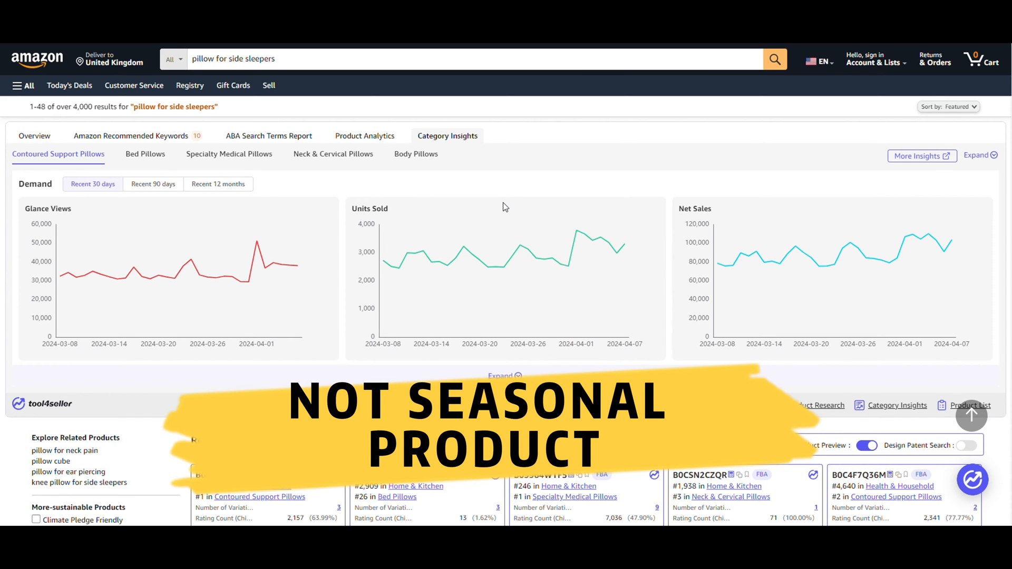
Step: Expand Category Insights and scroll through product performance and competition
{"action": "left_click", "coordinate": [218, 184]}
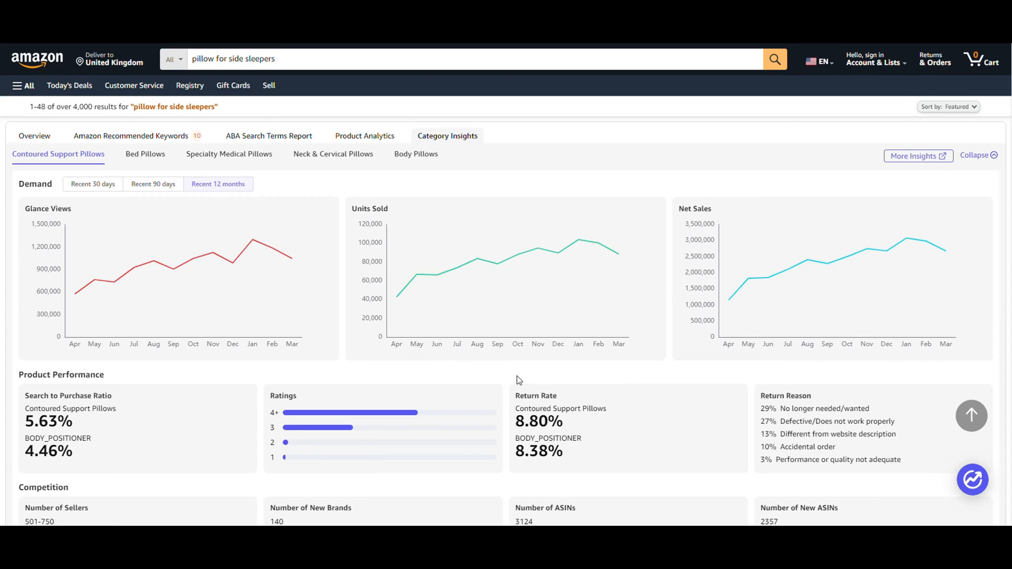
{"action": "scroll", "scroll_direction": "down", "scroll_amount": 3}
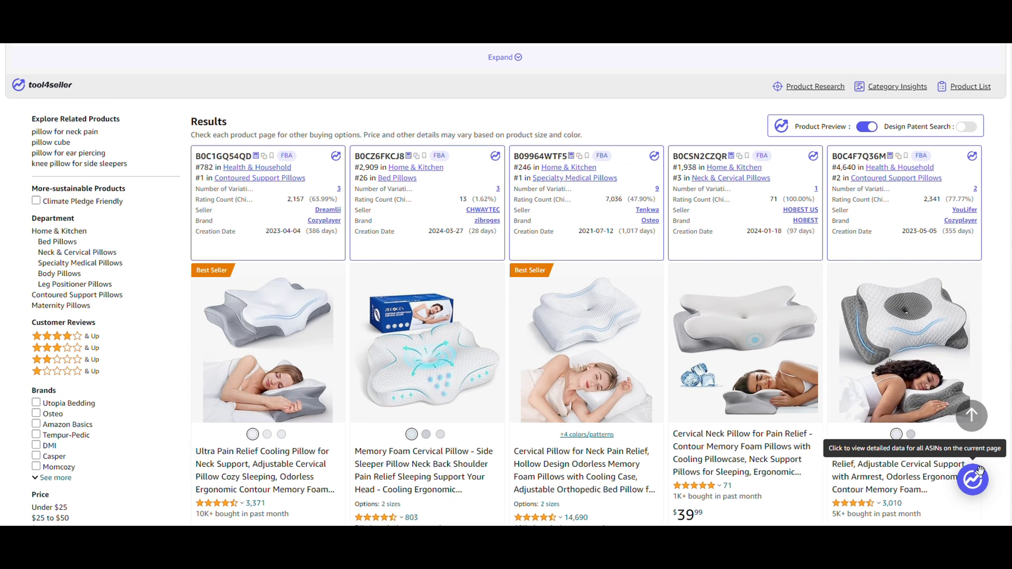
Step: Open the Product Research table of 99 pillow results and scroll right through its columns
{"action": "left_click", "coordinate": [971, 479]}
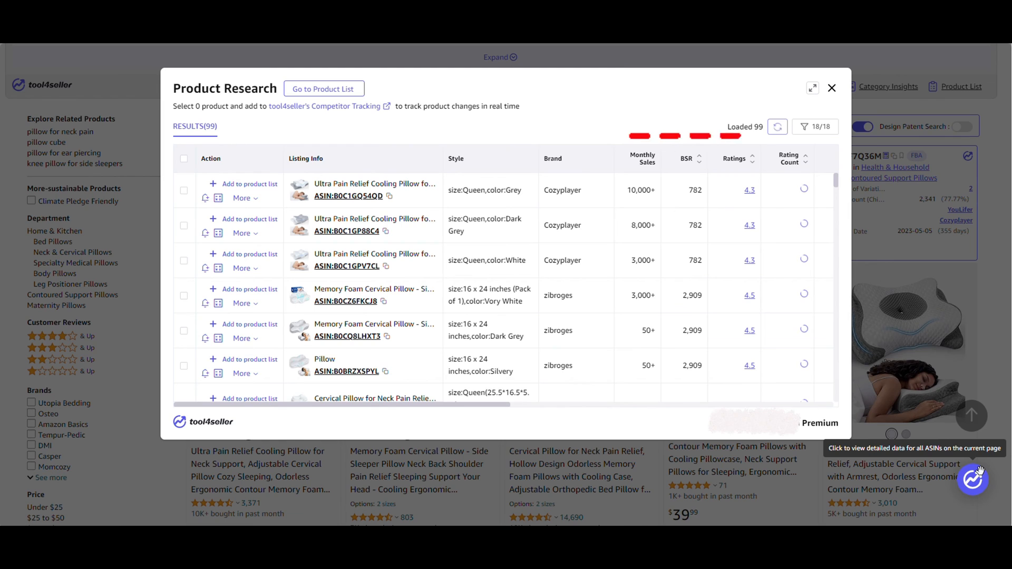
{"action": "left_click", "coordinate": [778, 126]}
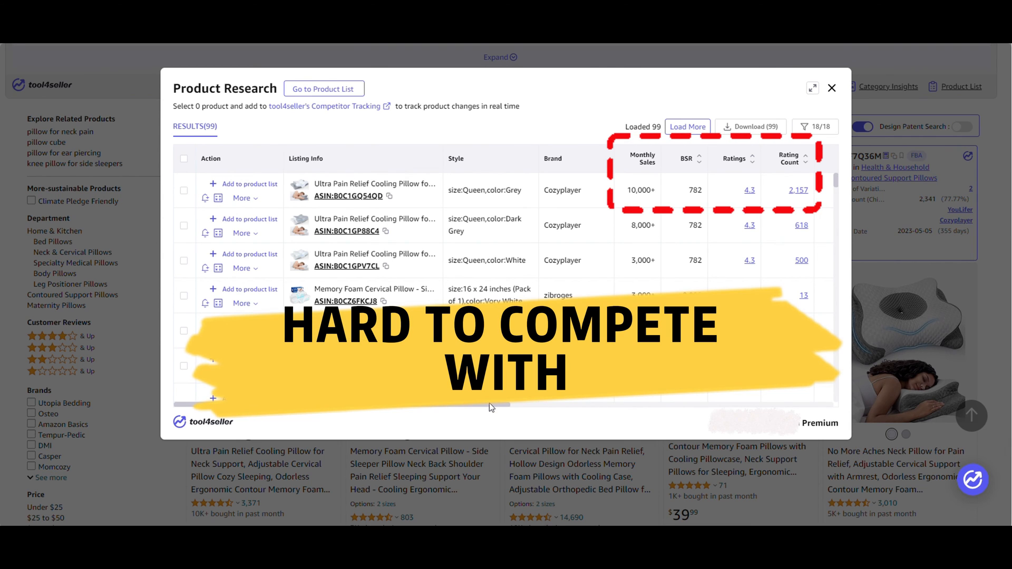
{"action": "scroll", "scroll_direction": "right", "scroll_amount": 3}
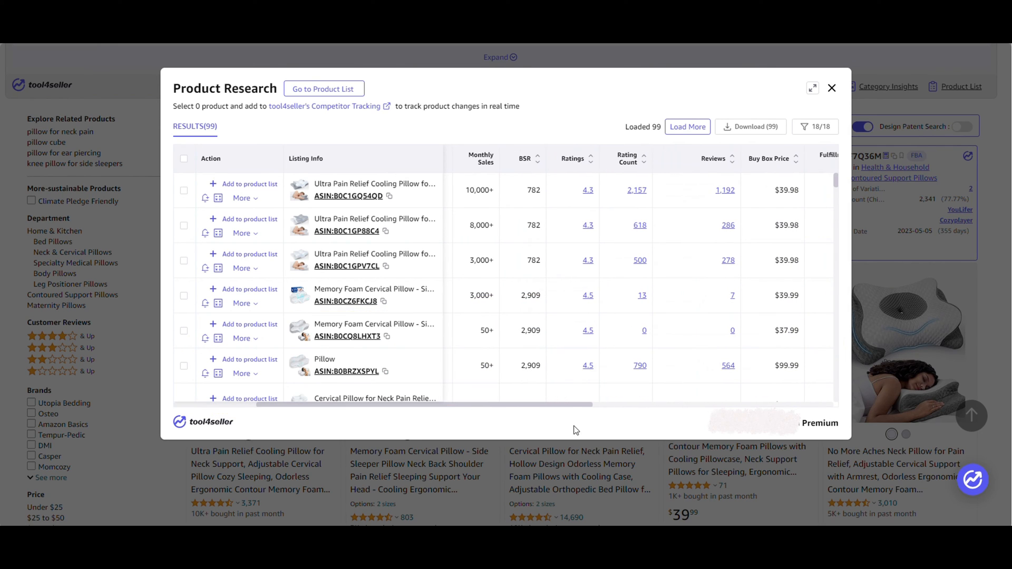
{"action": "mouse_move", "coordinate": [588, 420]}
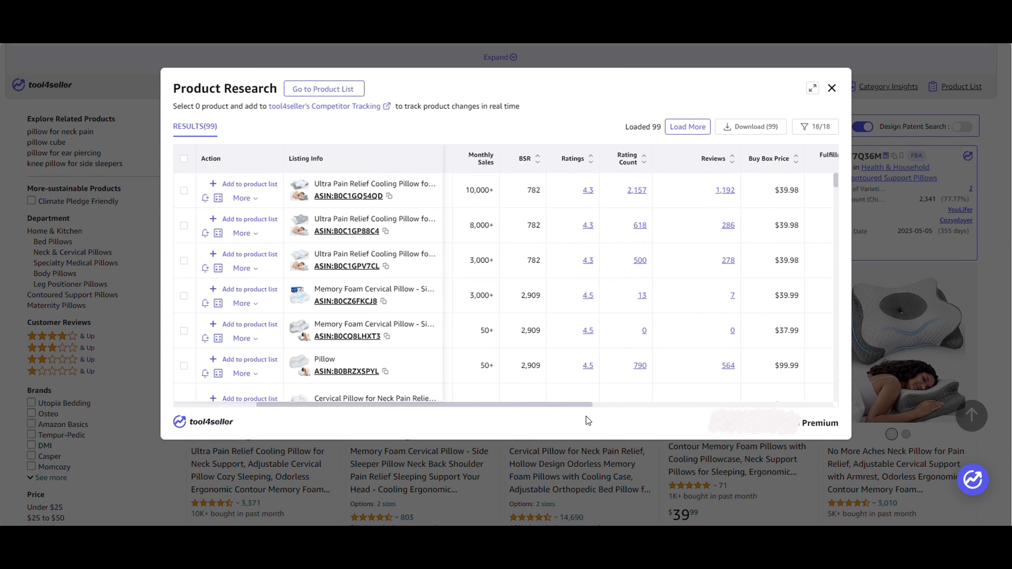
{"action": "mouse_move", "coordinate": [557, 365]}
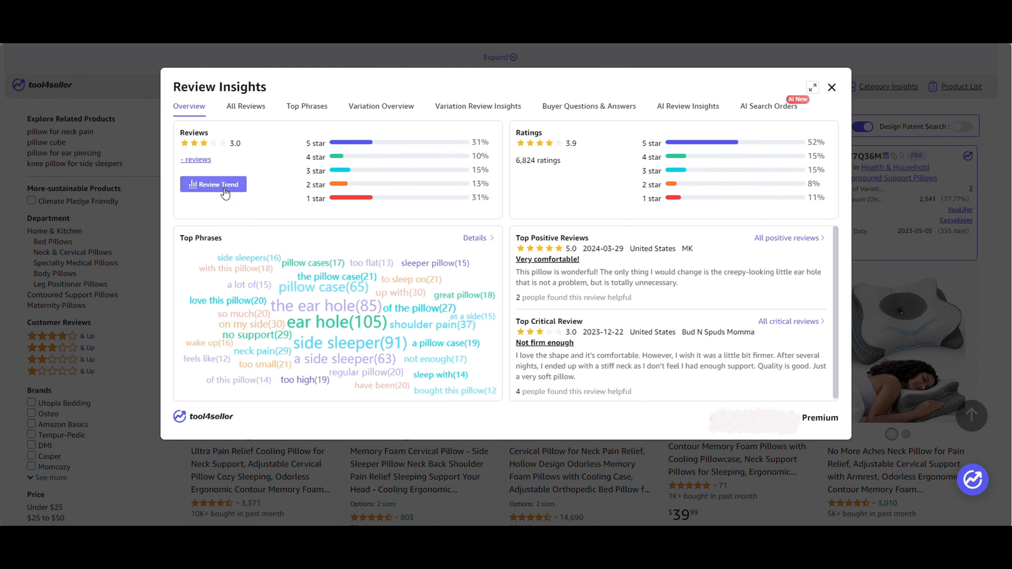
Step: View a competitor's monthly review trend chart, then close it
{"action": "left_click", "coordinate": [213, 184]}
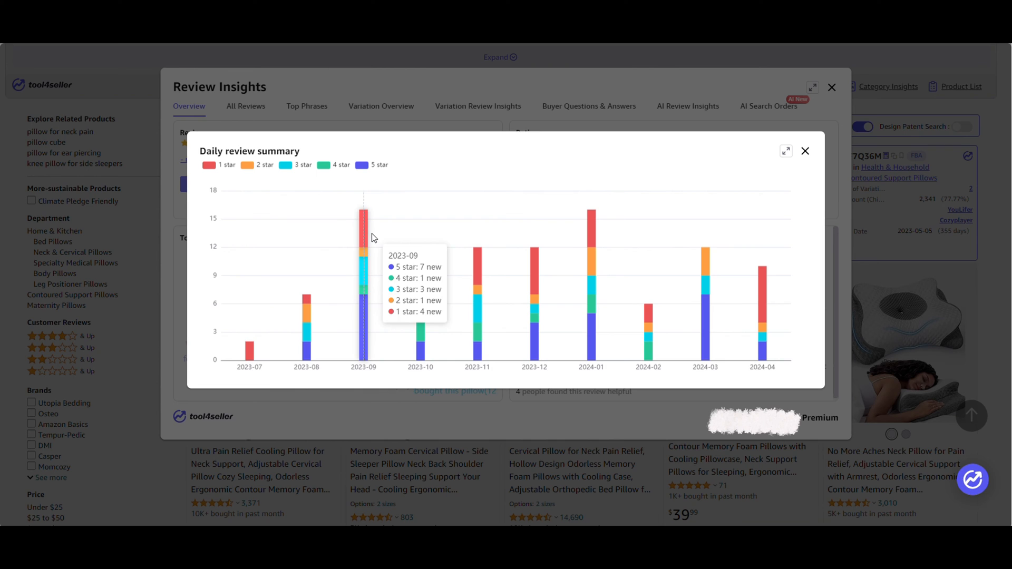
{"action": "mouse_move", "coordinate": [810, 157]}
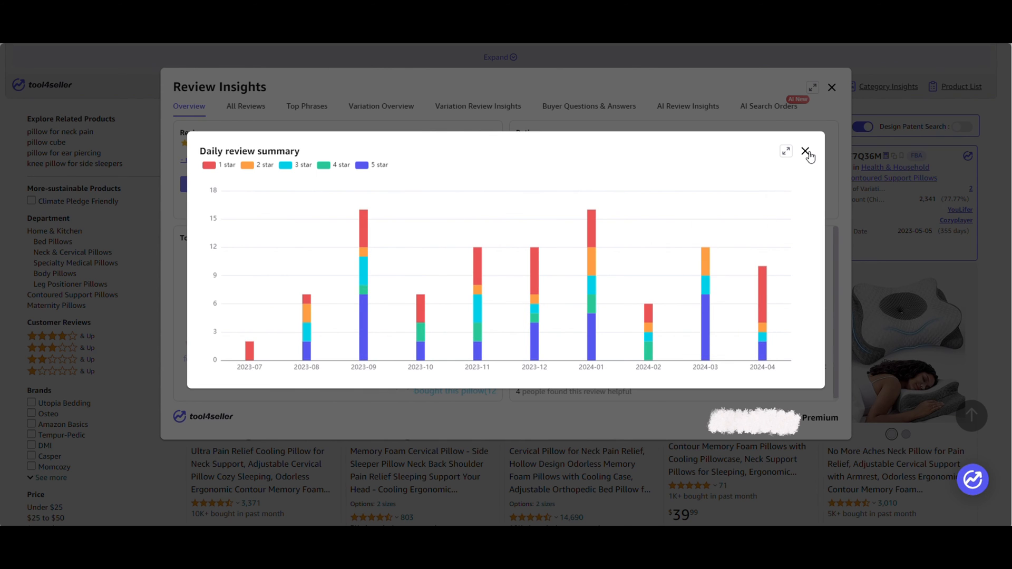
{"action": "left_click", "coordinate": [307, 106]}
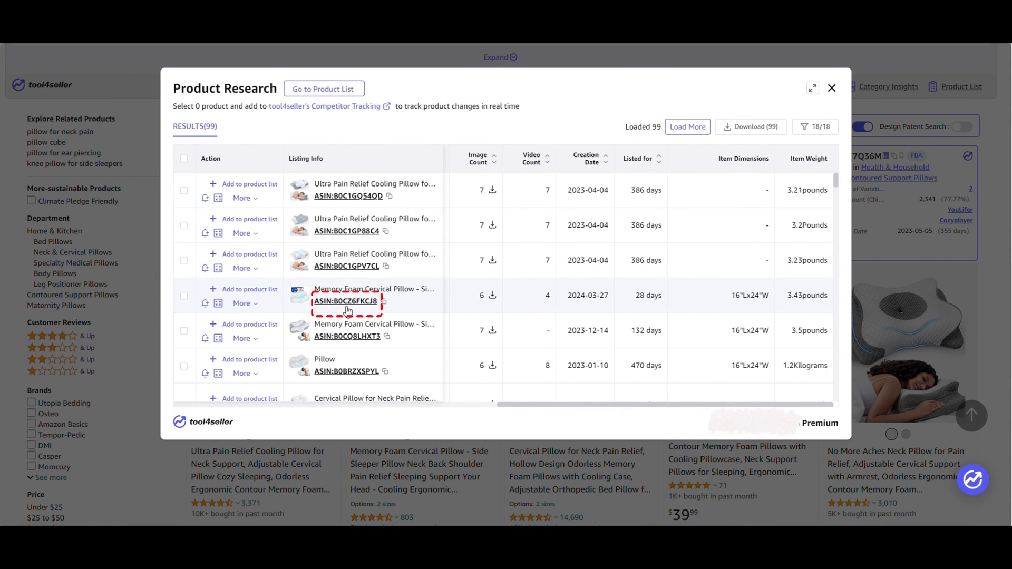
Step: Open the zibroges memory foam cervical pillow listing, ASIN B0CZ6FKCJ8
{"action": "left_click", "coordinate": [345, 302]}
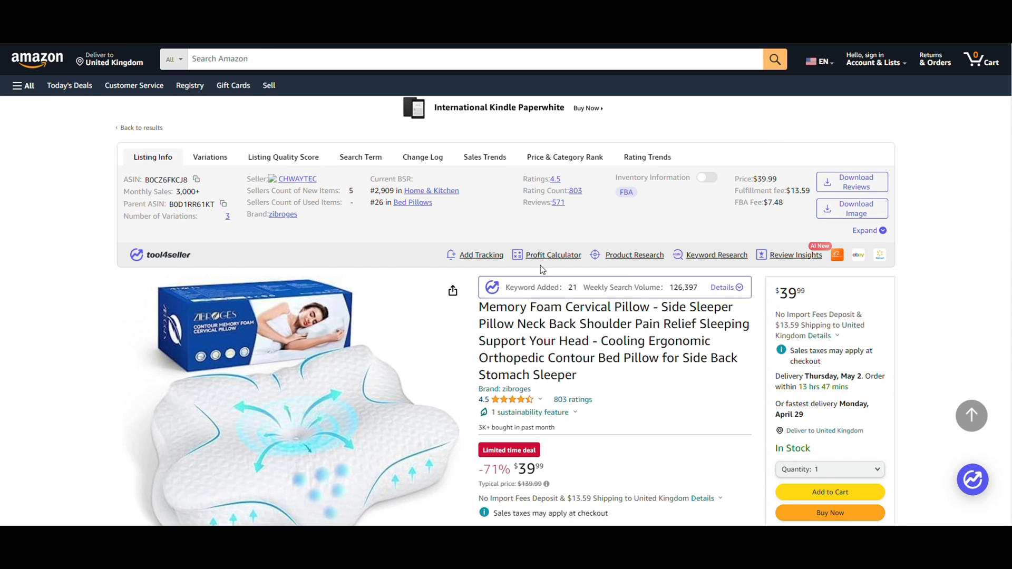
Step: Calculate FBA profit with $11 purchase, $2 shipping, 3% tax: 29.96% margin
{"action": "left_click", "coordinate": [552, 254]}
{"action": "type", "text": "3"}
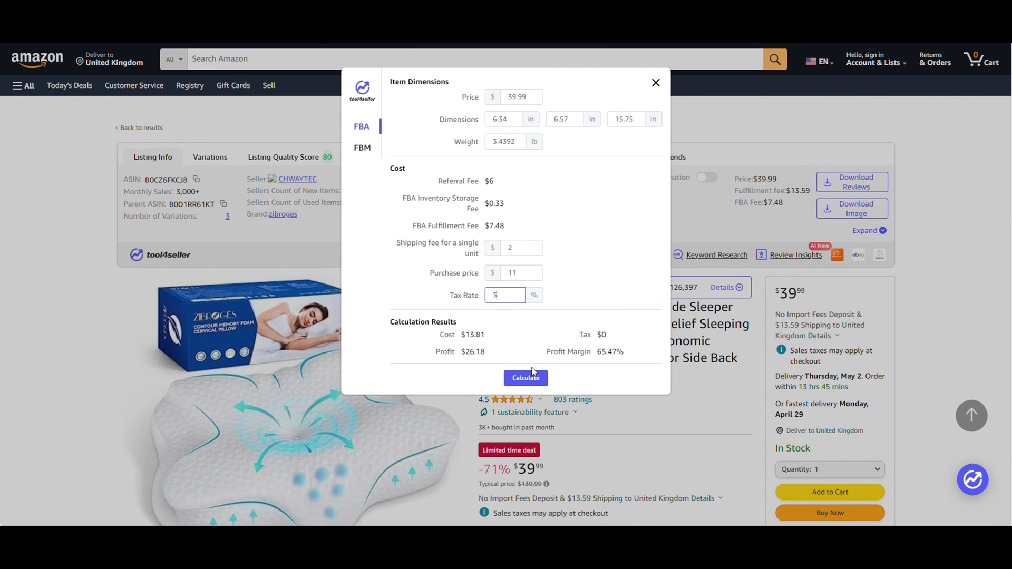
{"action": "left_click", "coordinate": [525, 377]}
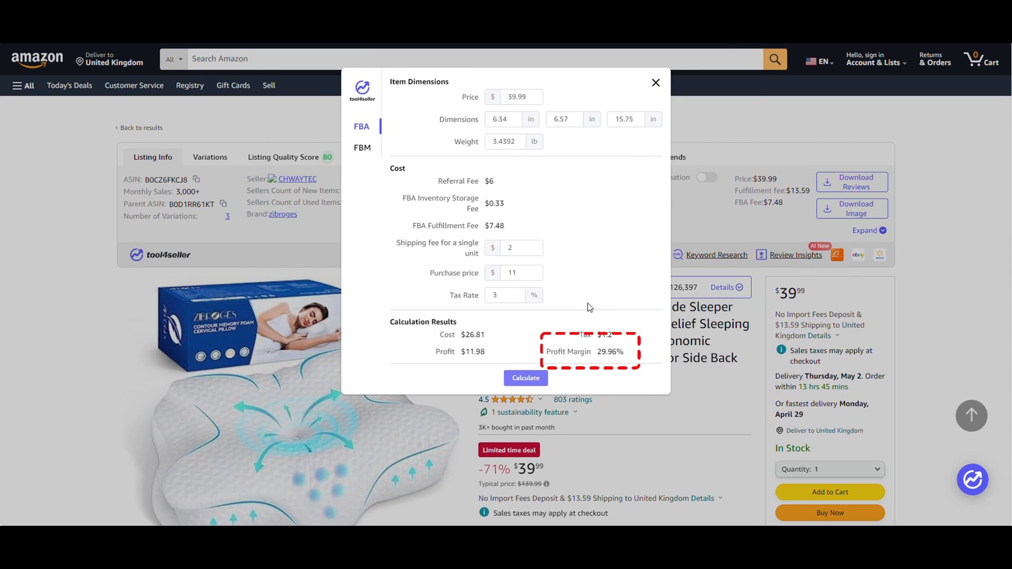